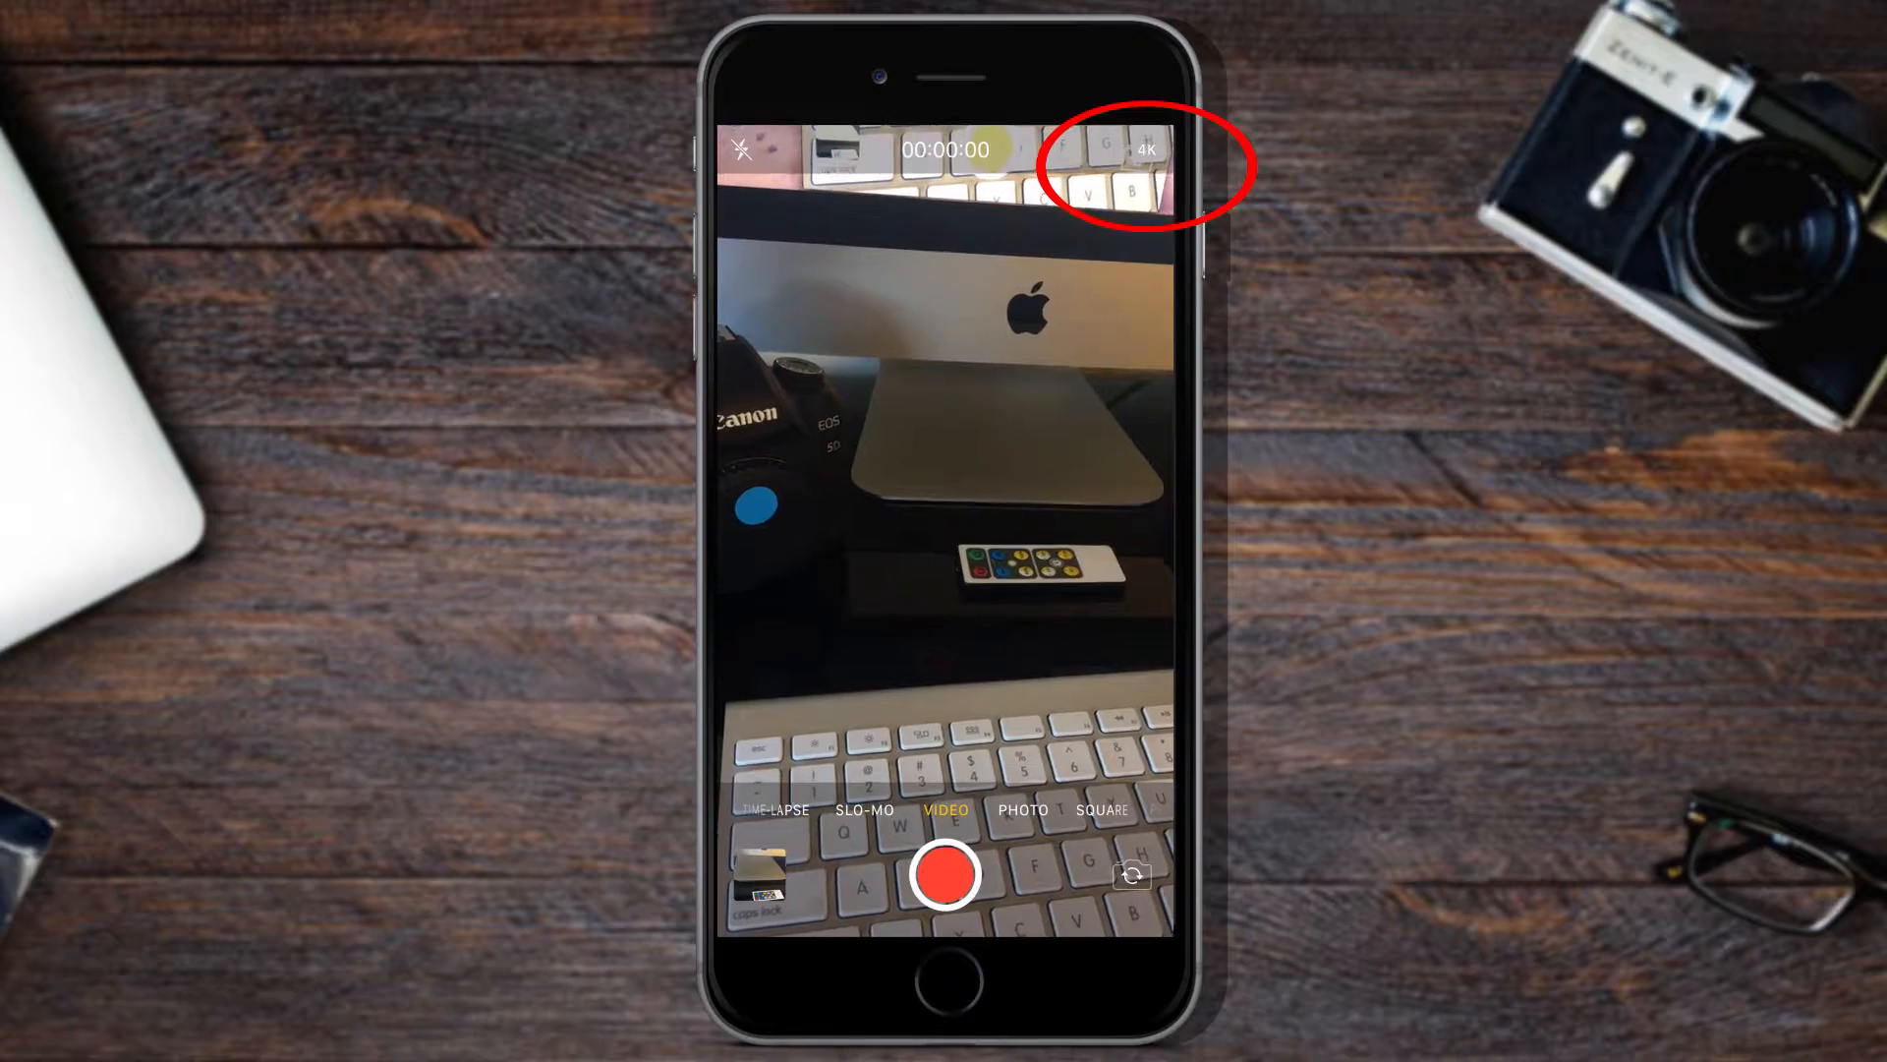
Step: Leave Camera and scroll Settings down to the Camera entry
left_click(1022, 809)
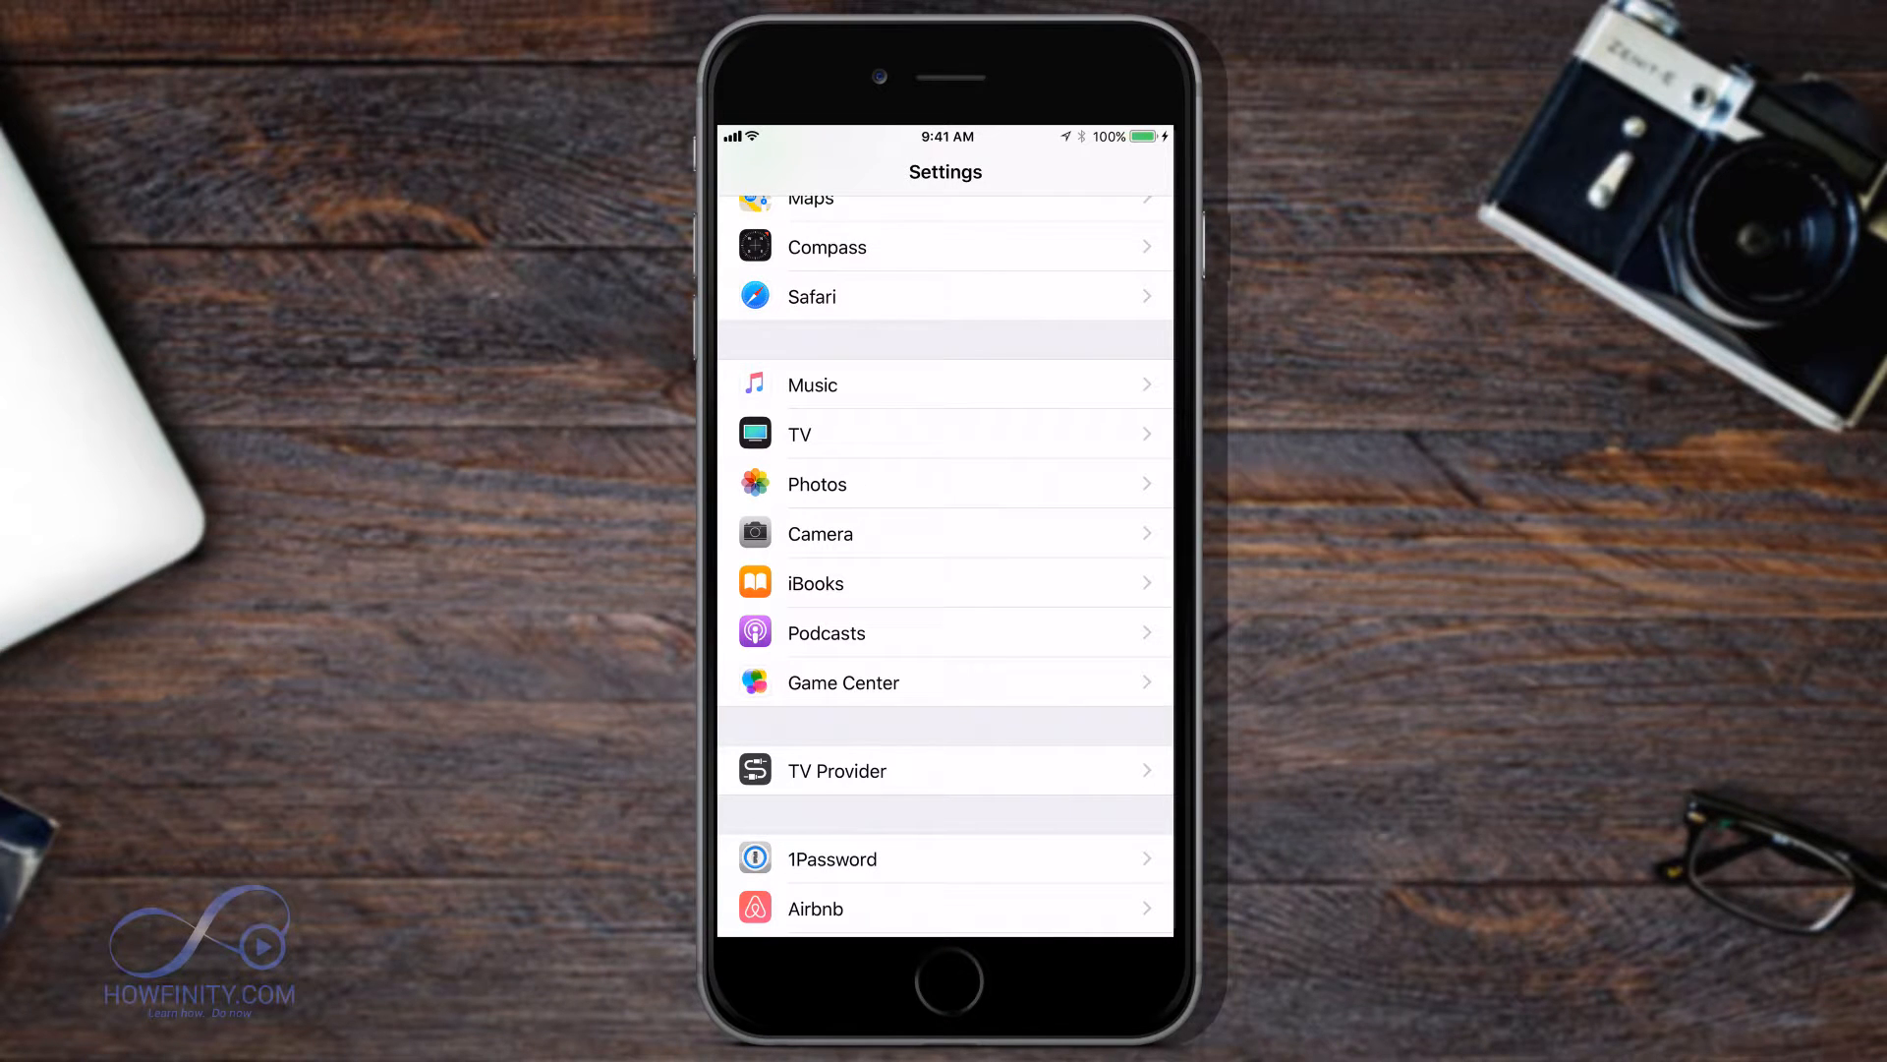
Step: Go to Settings > Camera > Record Video to see the 1080p HD at 30 fps option
left_click(939, 533)
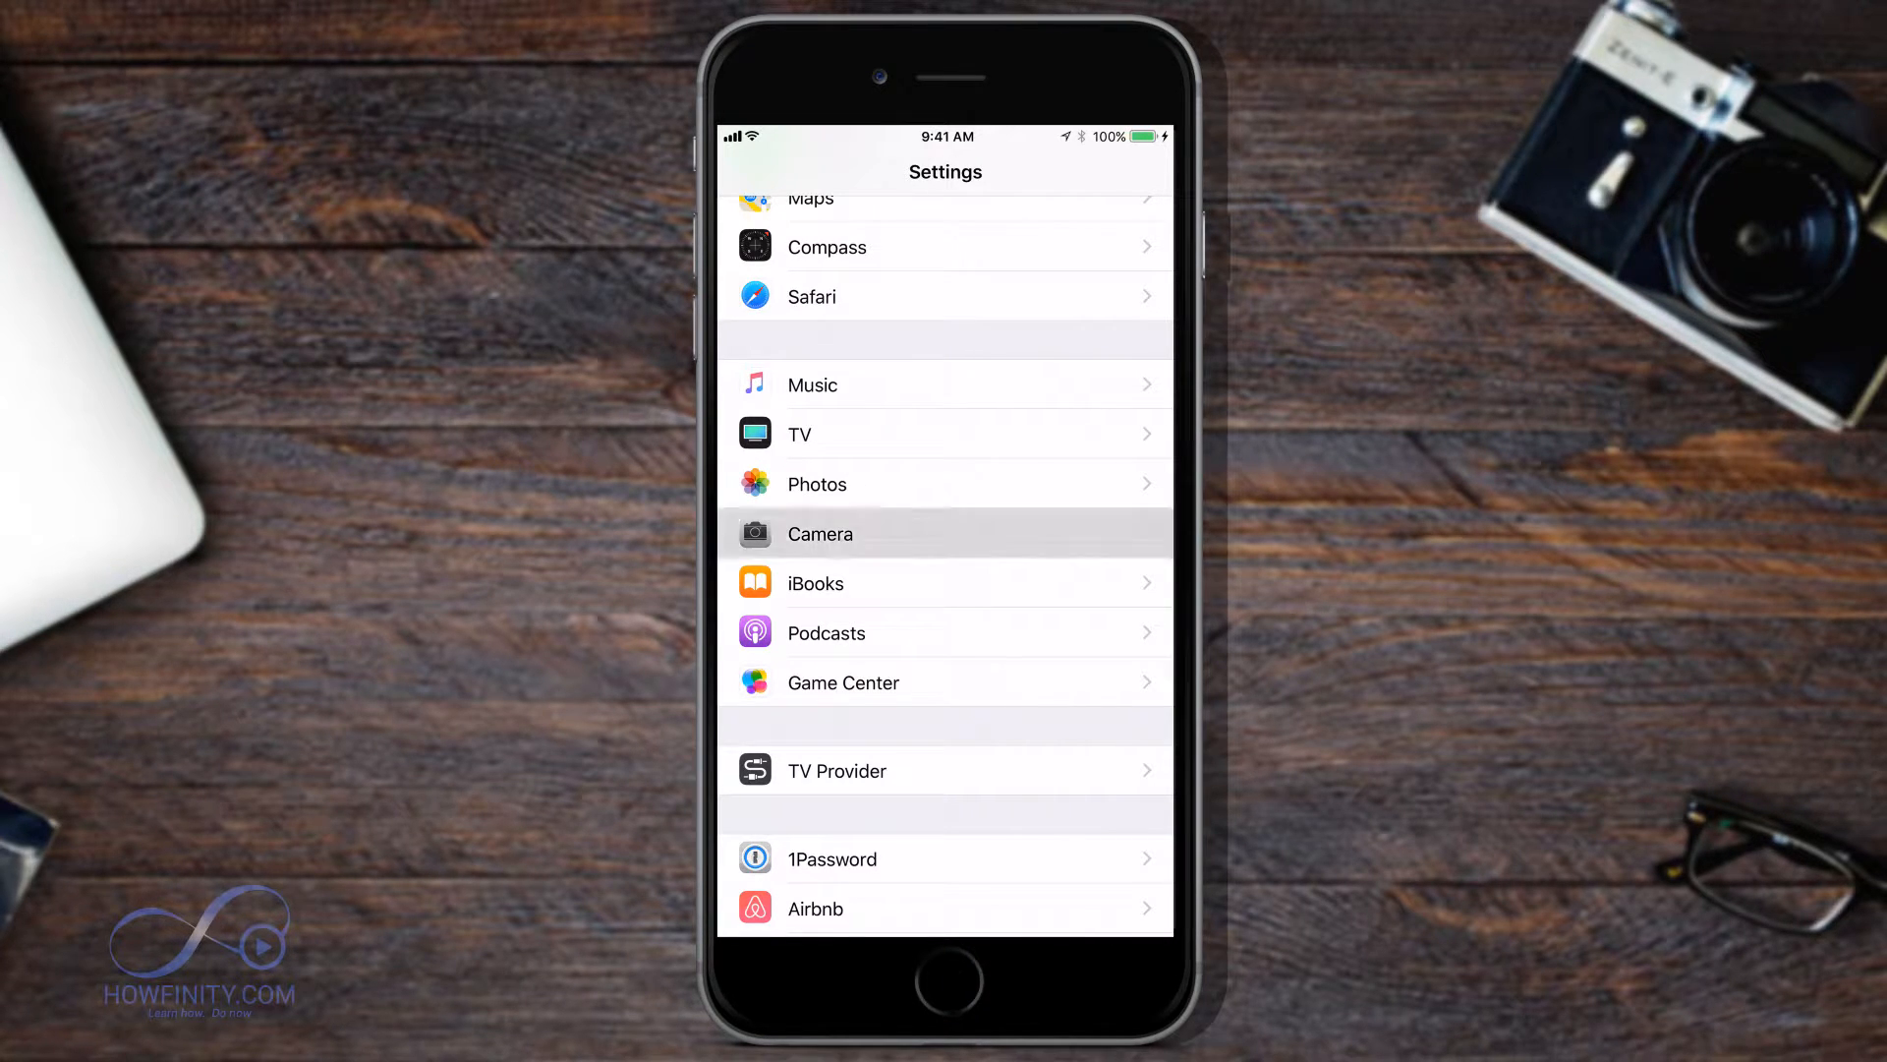
left_click(820, 533)
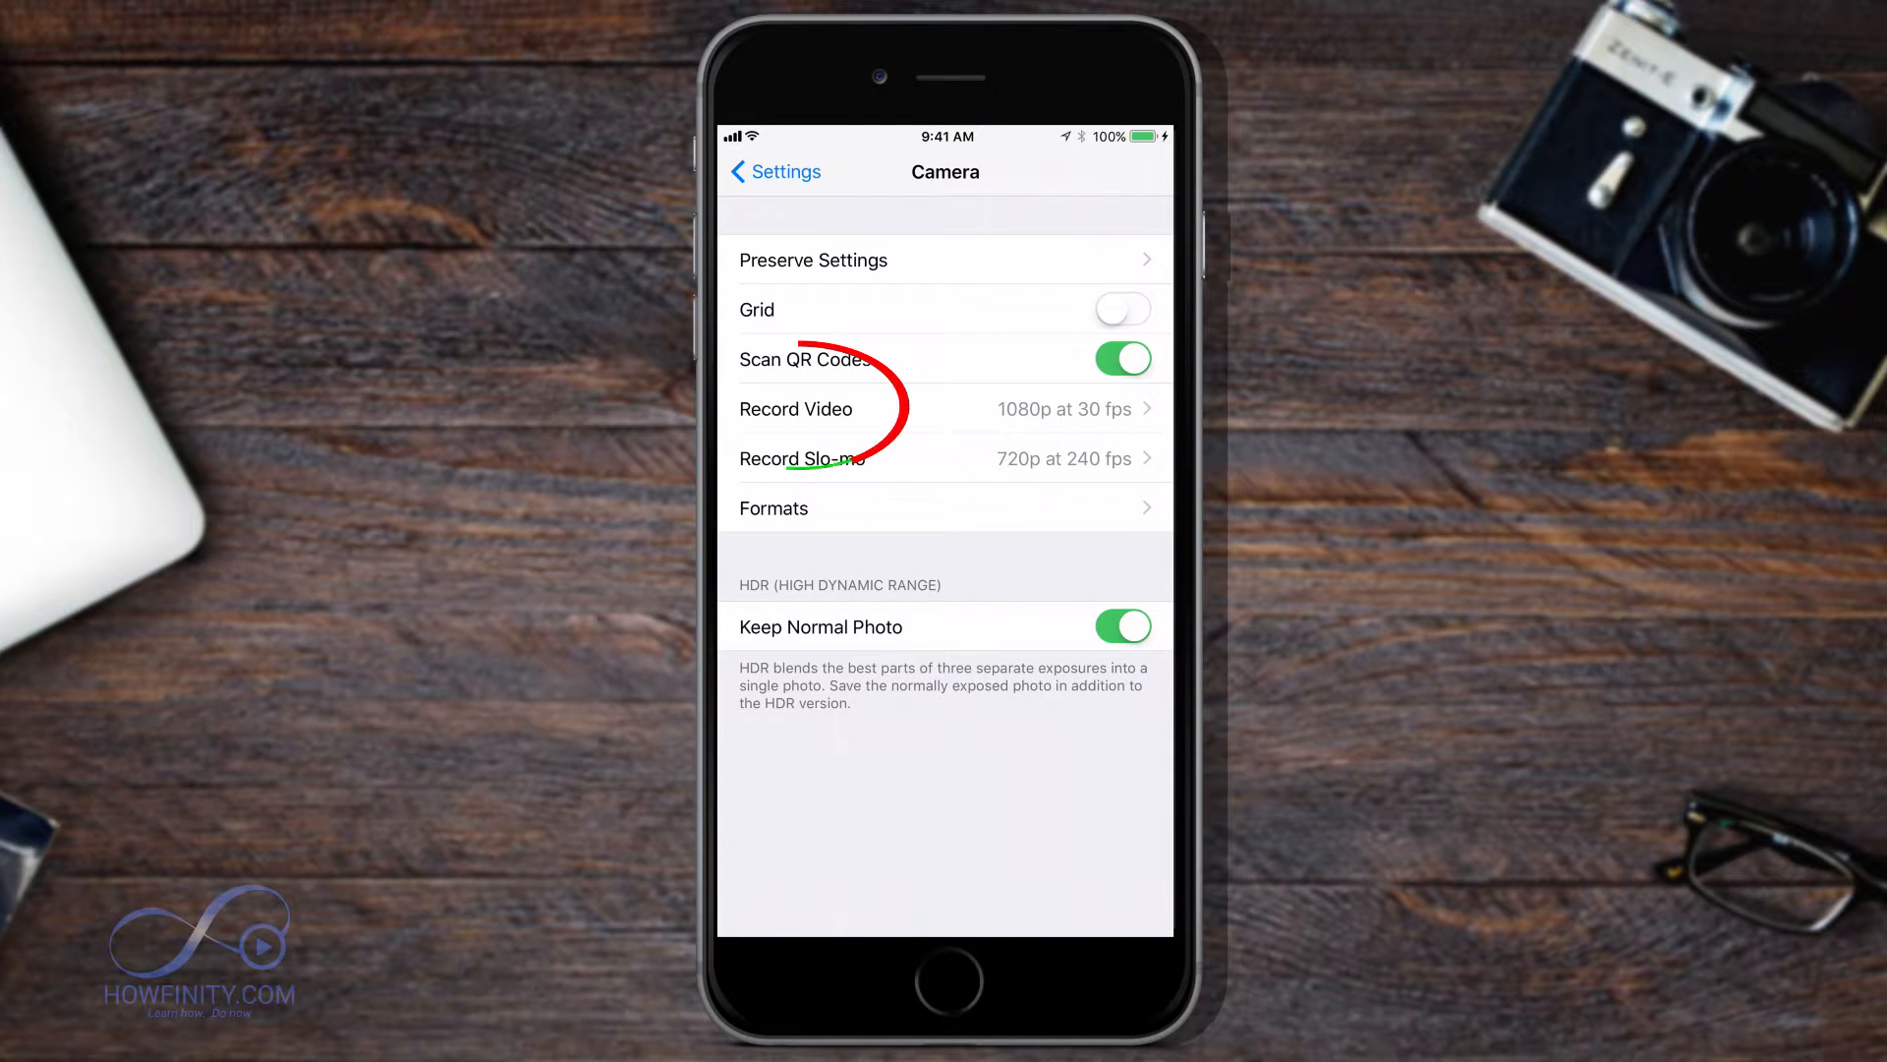
left_click(794, 408)
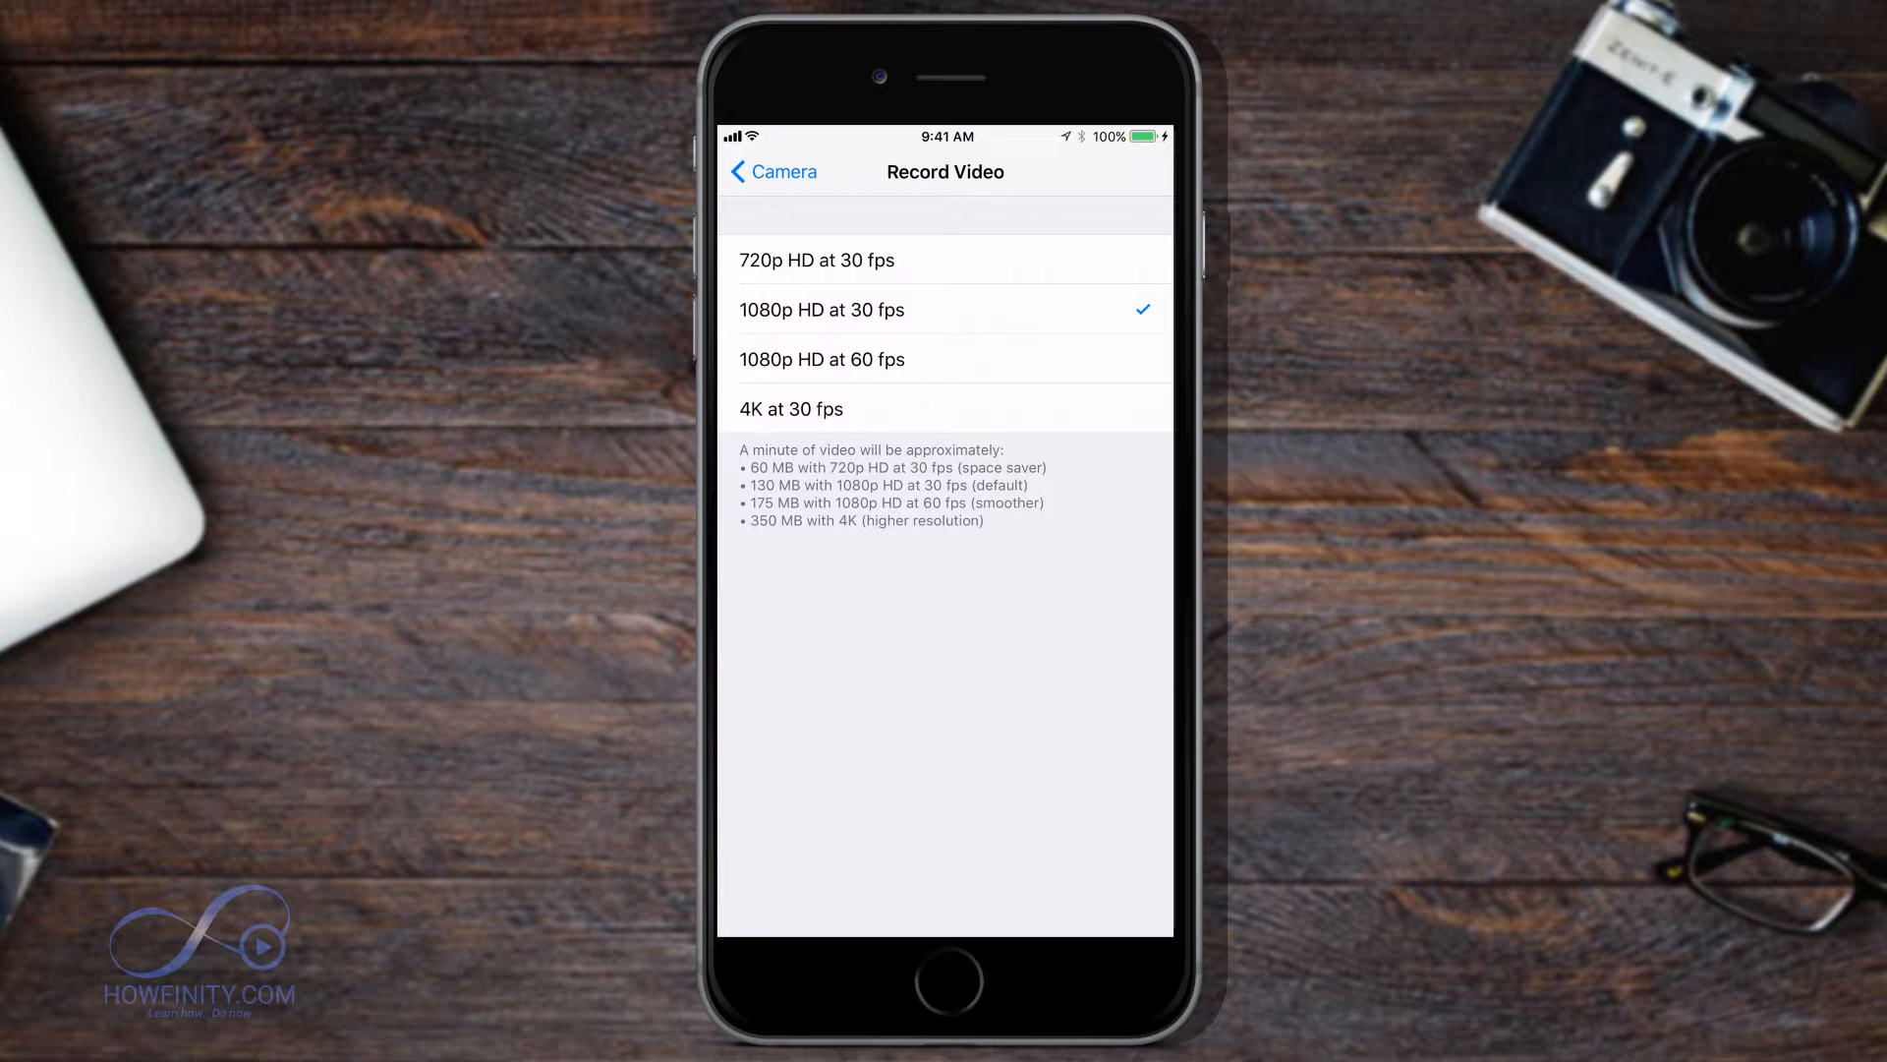
Step: Check 4K at 30 fps under Record Video and return to the Camera viewfinder
left_click(944, 408)
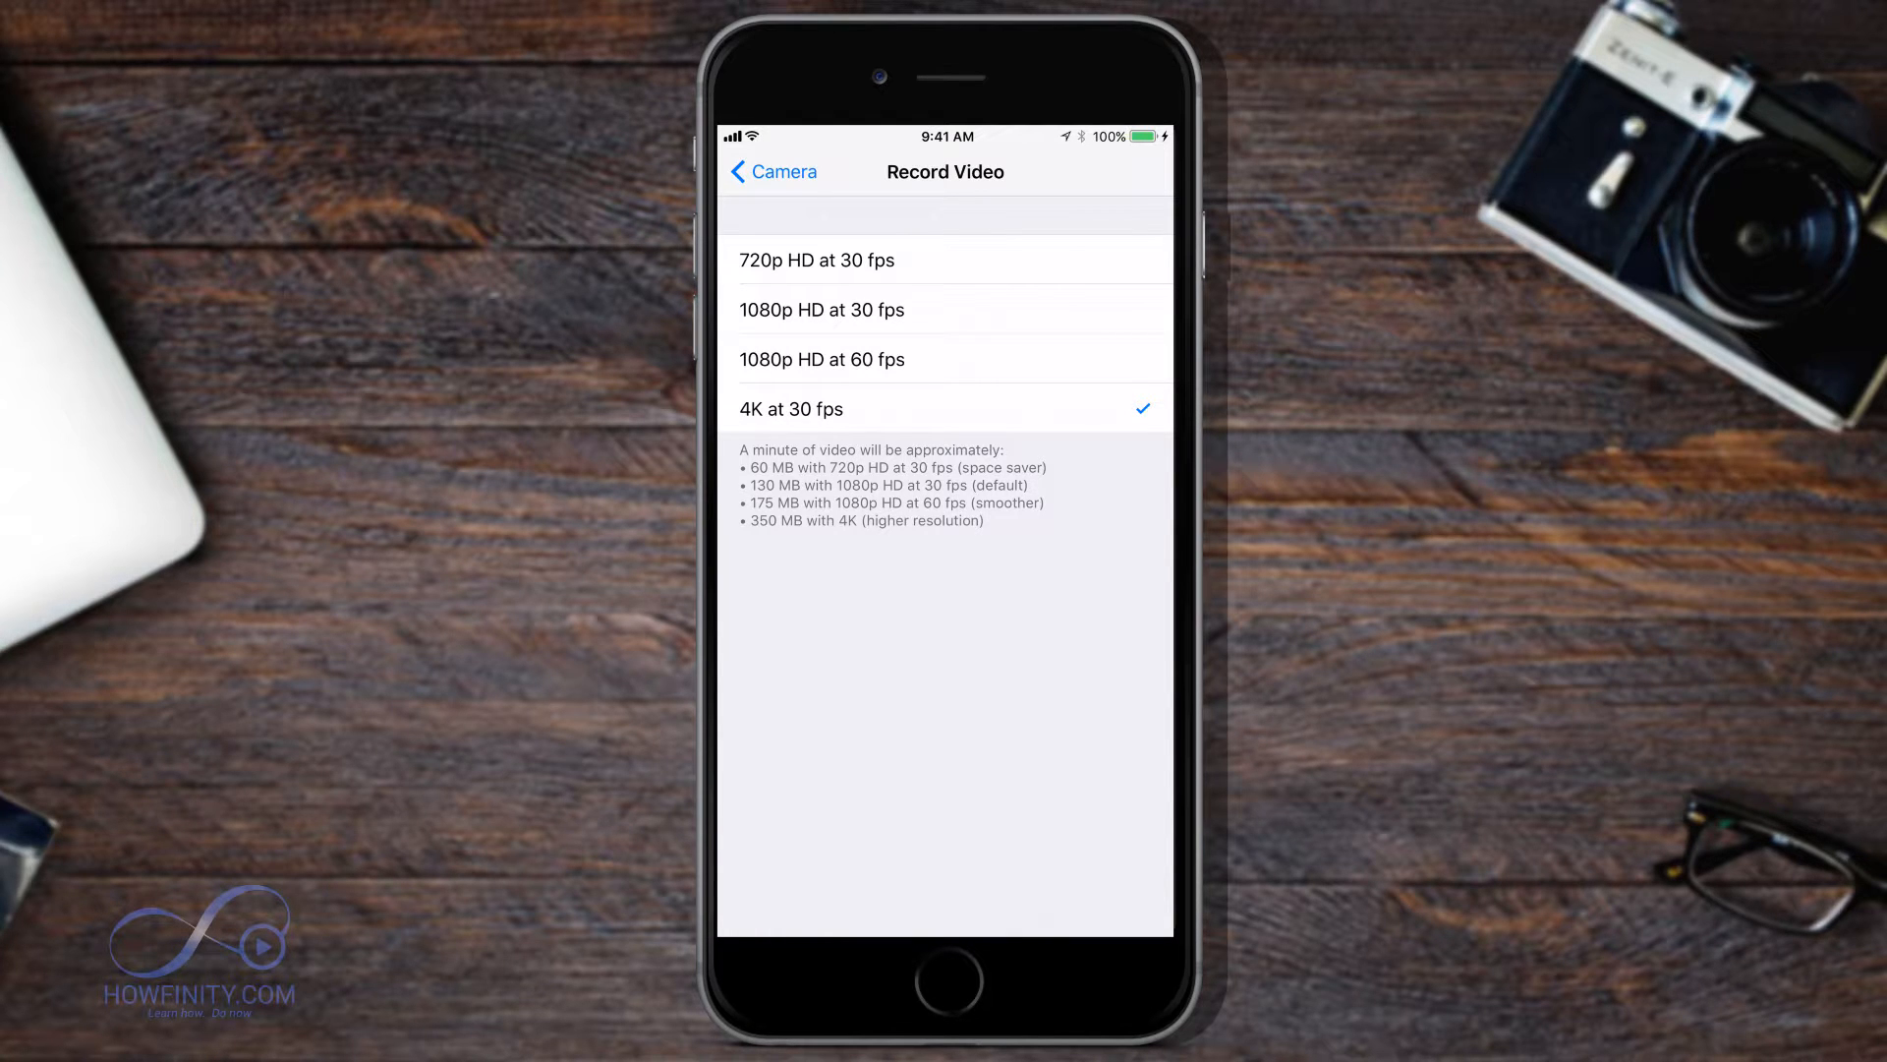
left_click(771, 171)
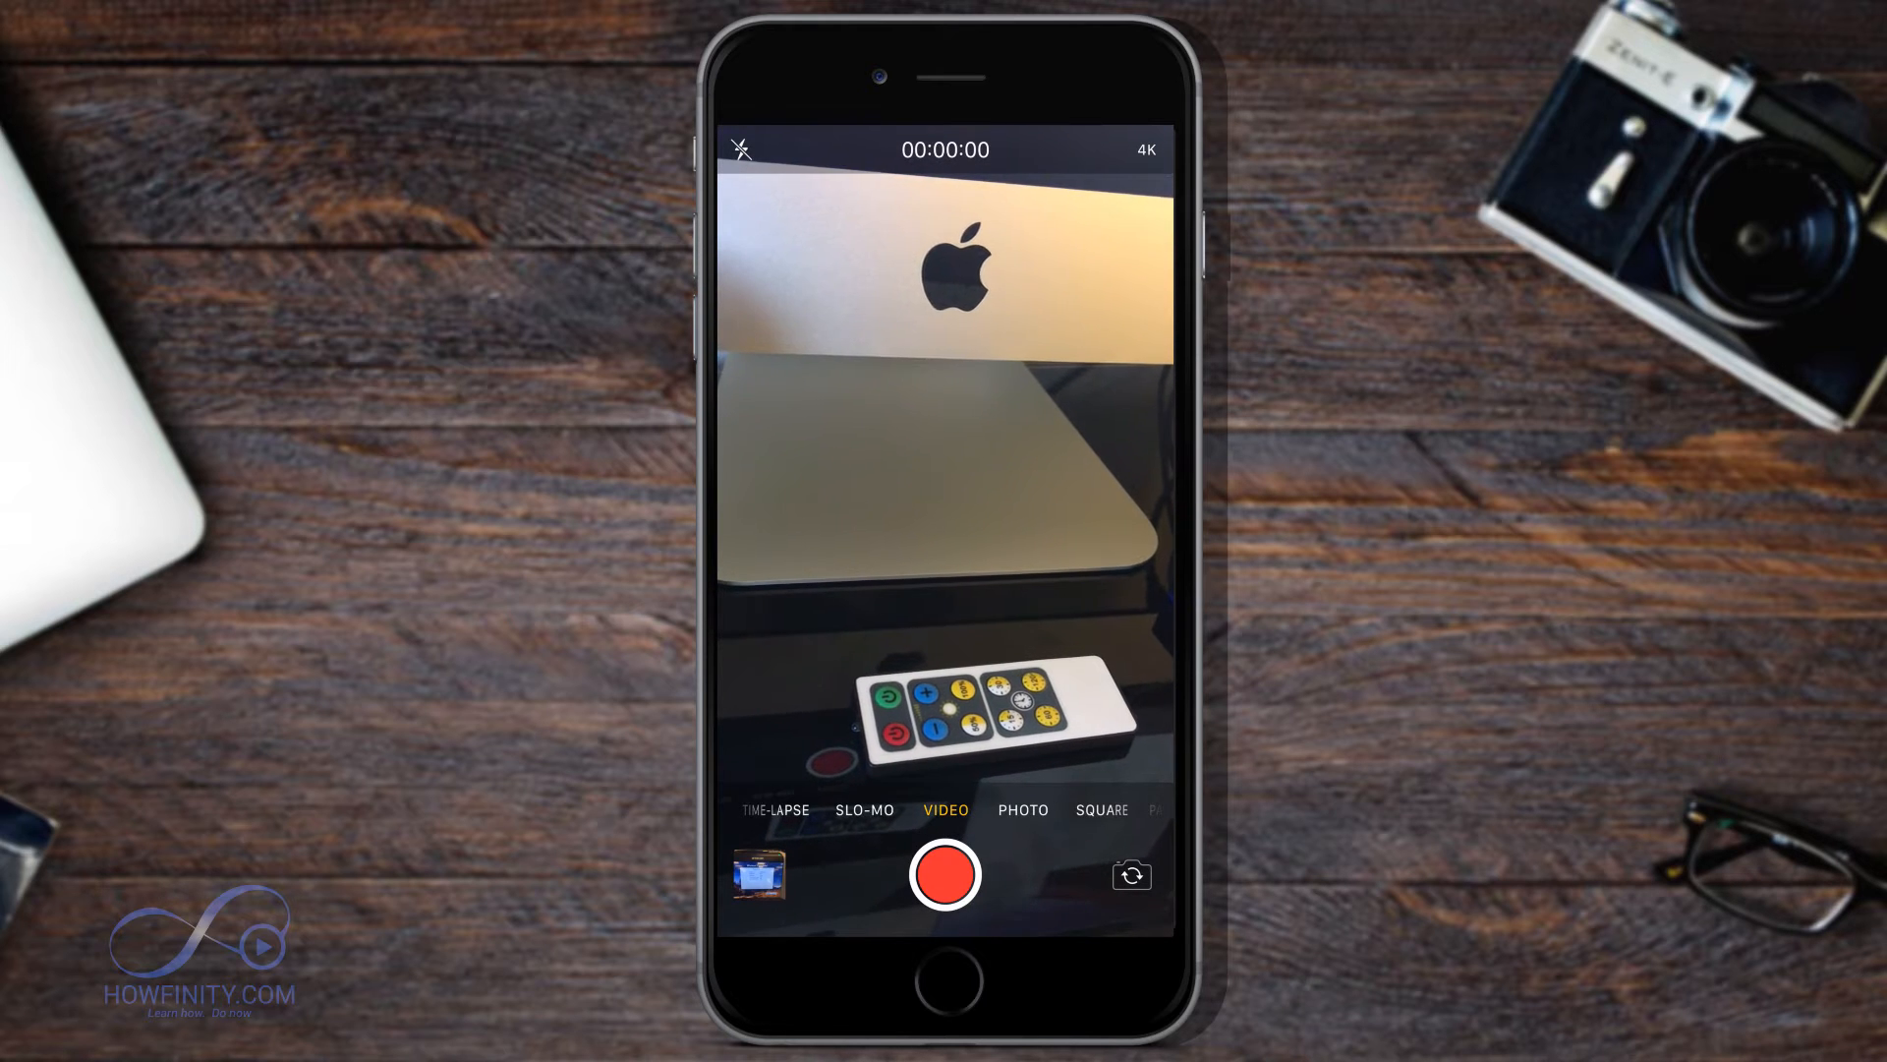
Step: Record a few-second 4K video clip, then stop recording
left_click(945, 874)
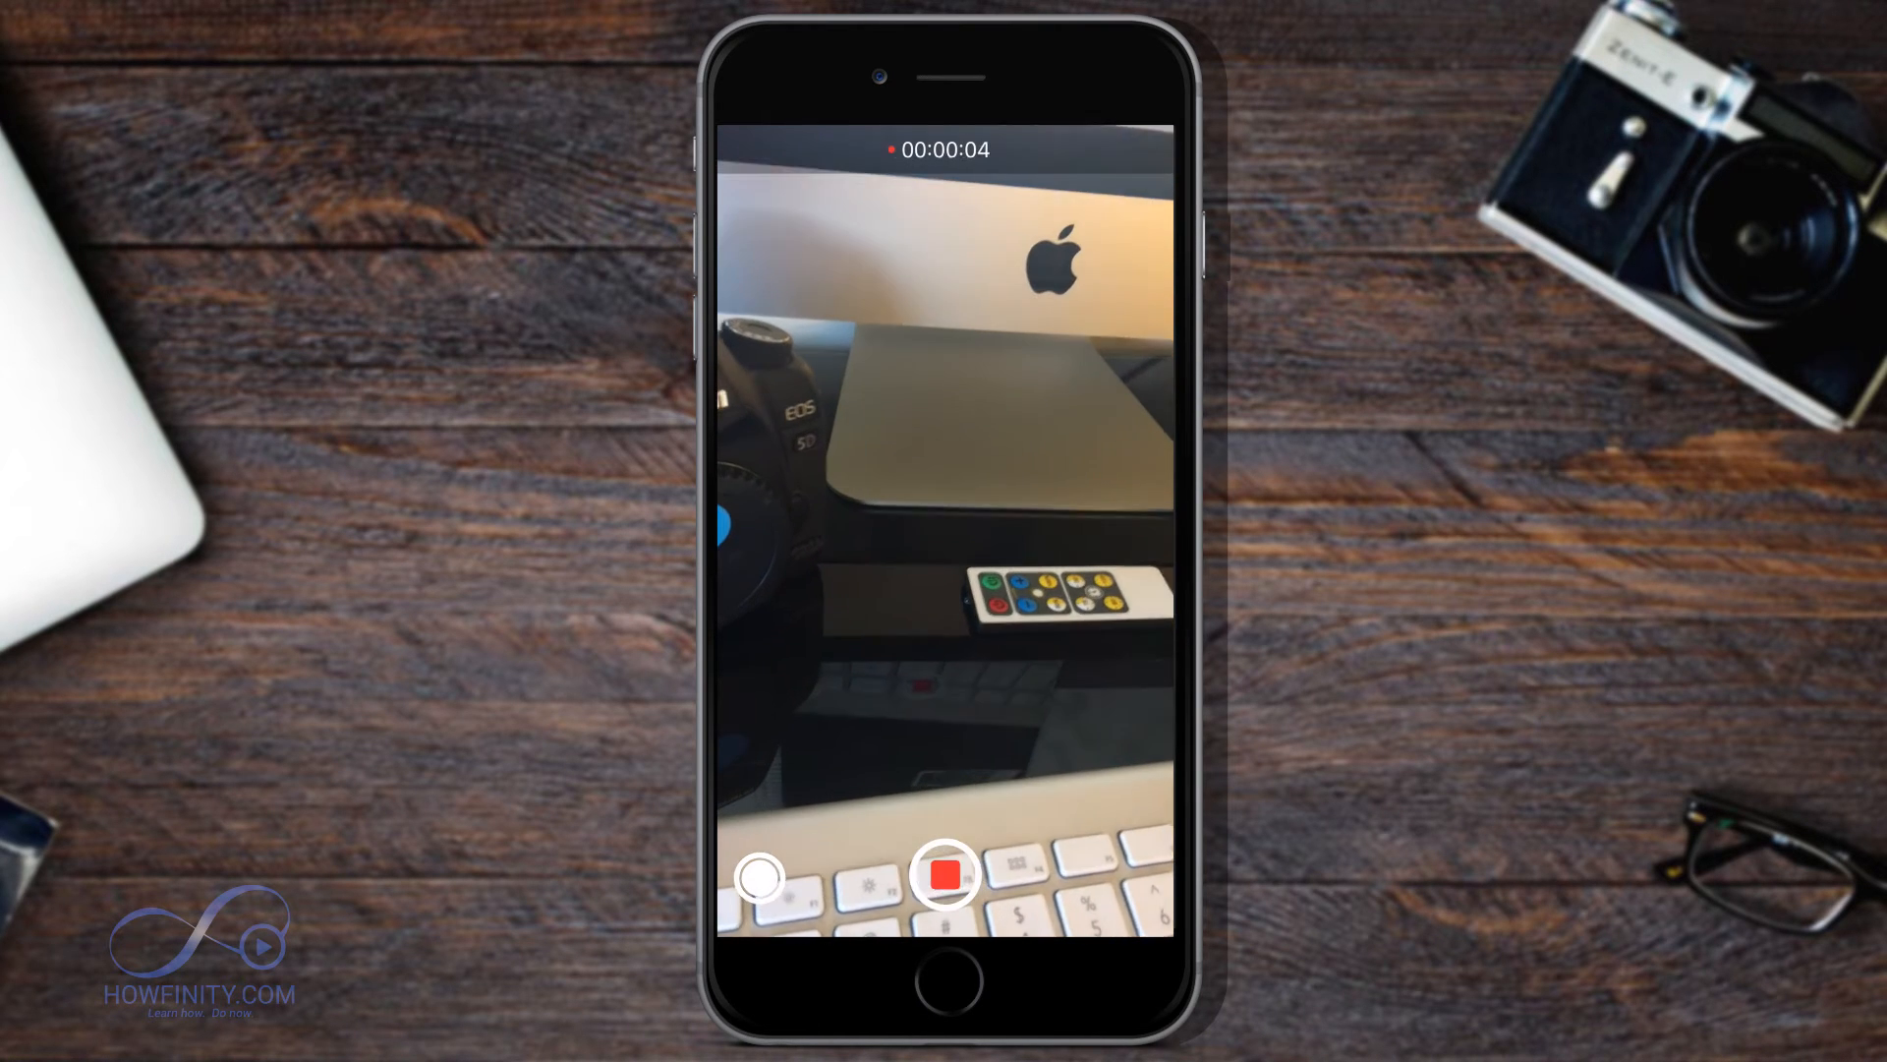
left_click(945, 875)
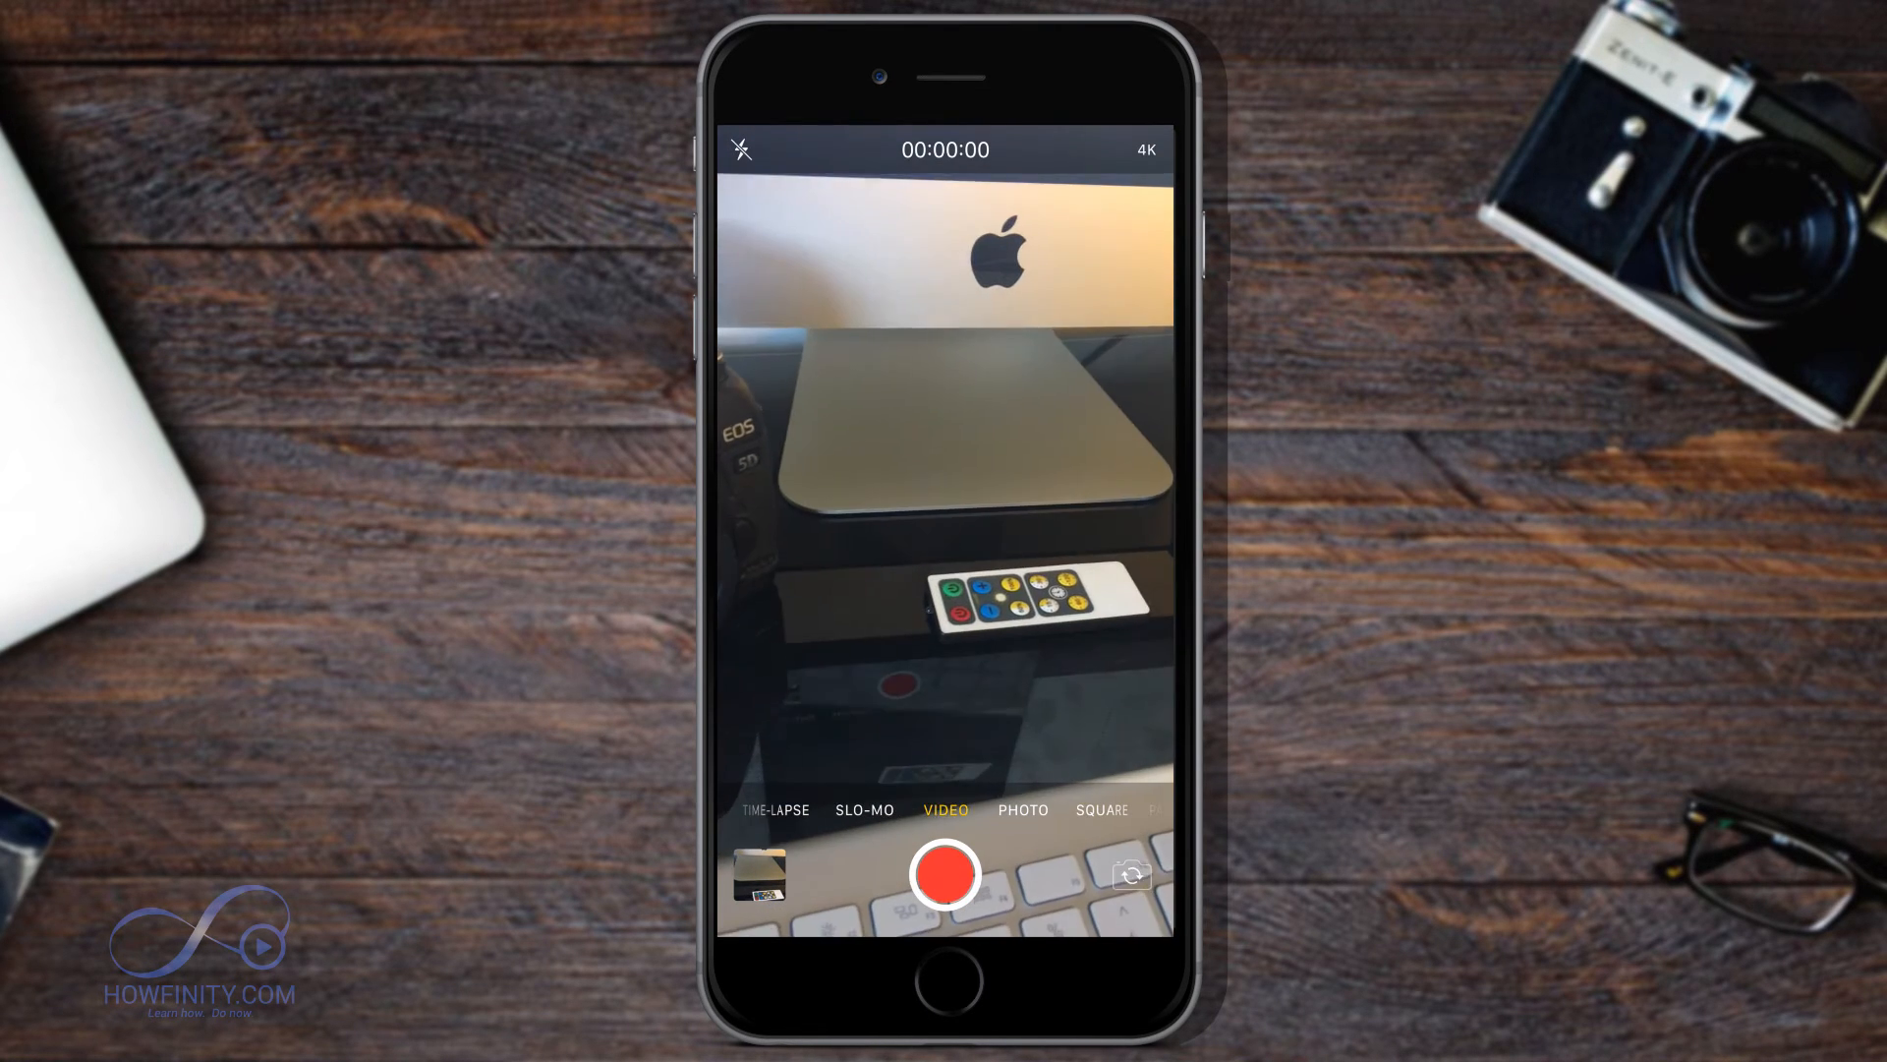